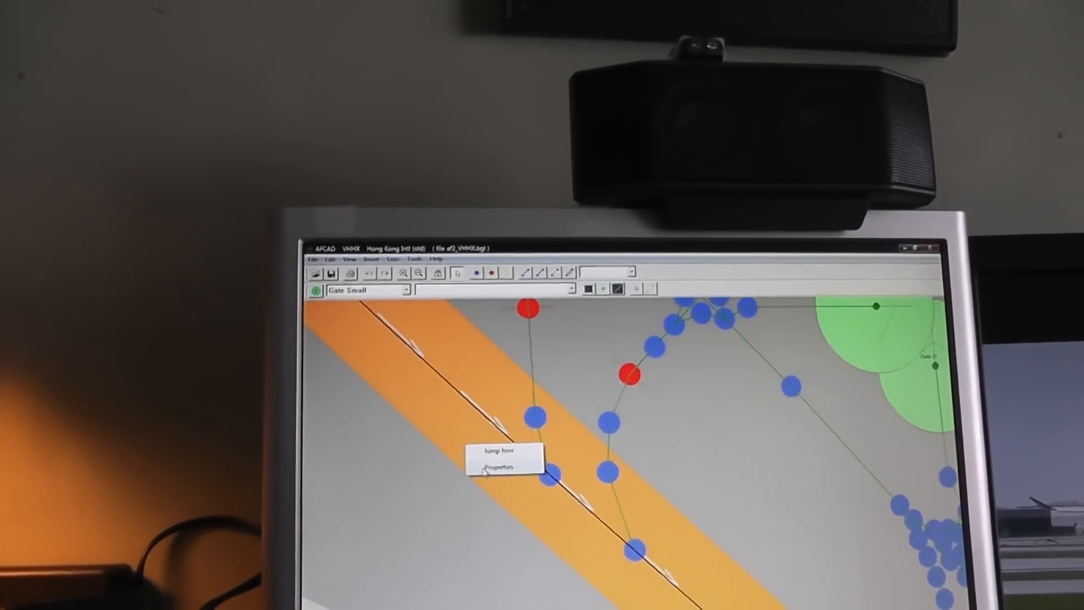
Open the Properties of the VHHX runway to view its displaced thresholds, length, width and surface
{"action": "left_click", "coordinate": [496, 466]}
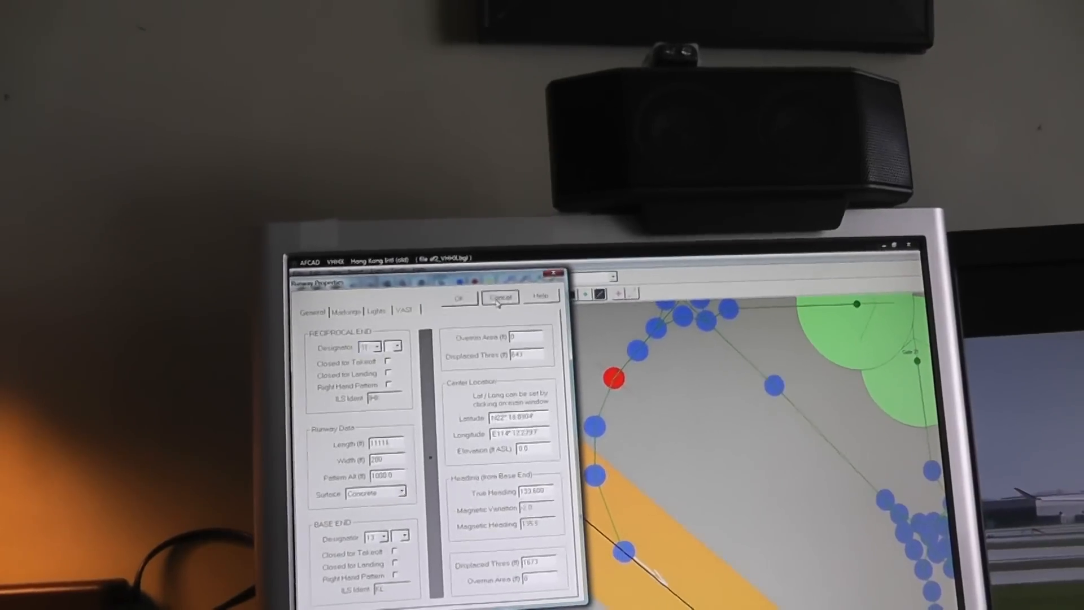
Cancel the Runway Properties dialog, leaving the runway unchanged
{"action": "left_click", "coordinate": [500, 296]}
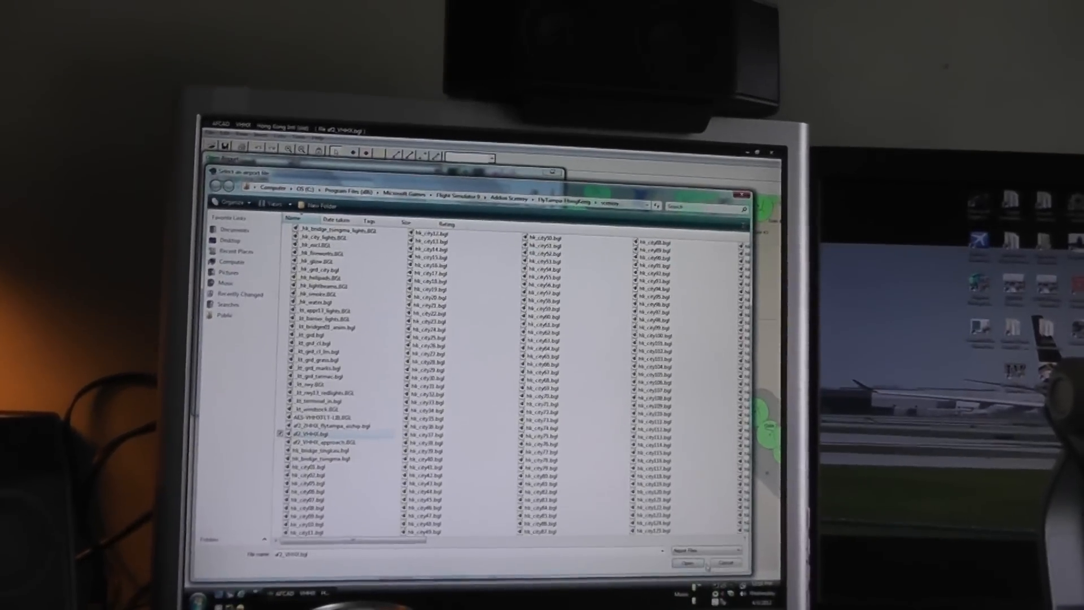
Select af2_VHHH.bgl so the dialog lists VHHH Hong Kong Intl
{"action": "left_click", "coordinate": [687, 563]}
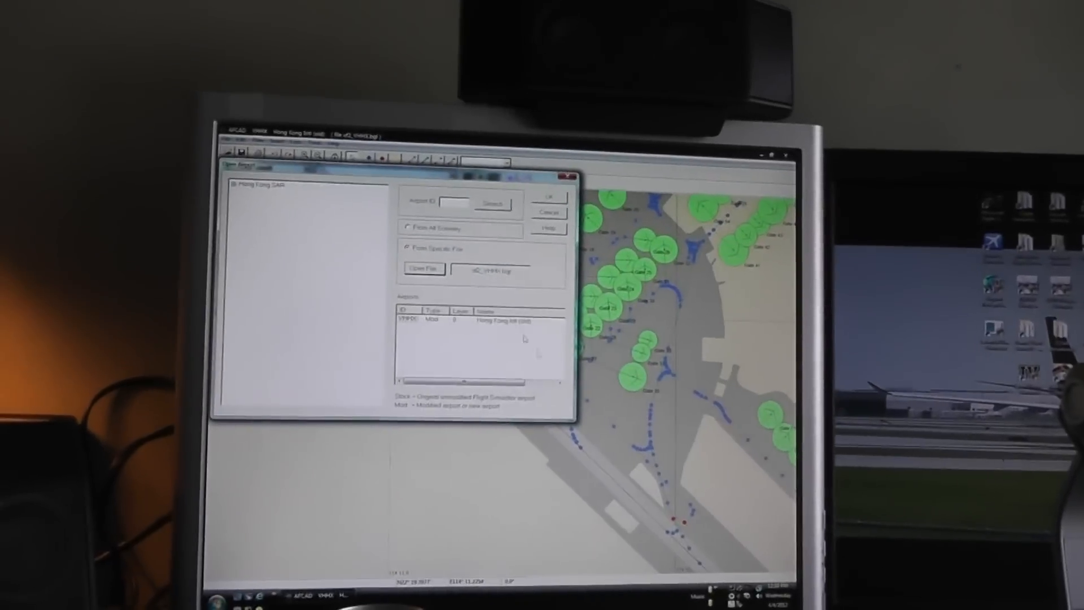